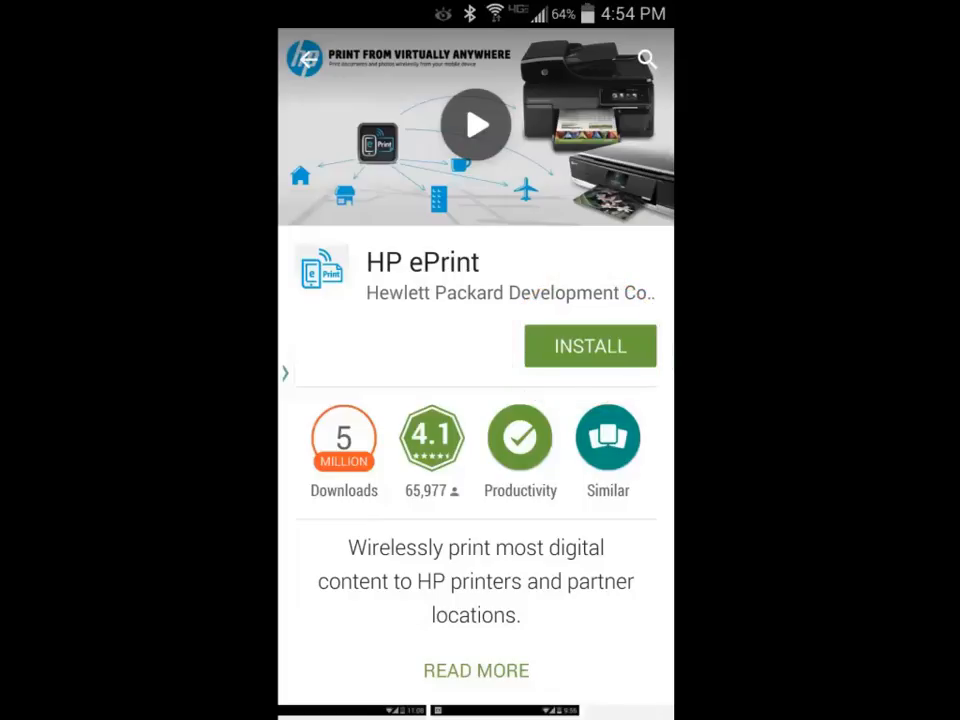
Install HP ePrint from its Play Store page and accept the requested permissions
{"action": "left_click", "coordinate": [590, 344]}
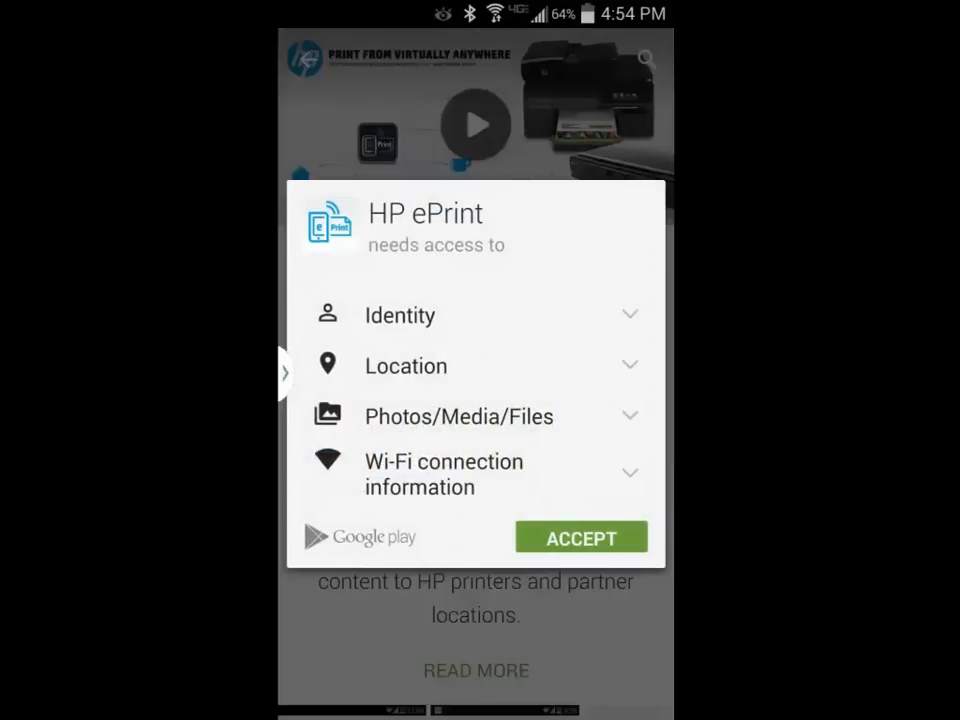
{"action": "left_click", "coordinate": [580, 536]}
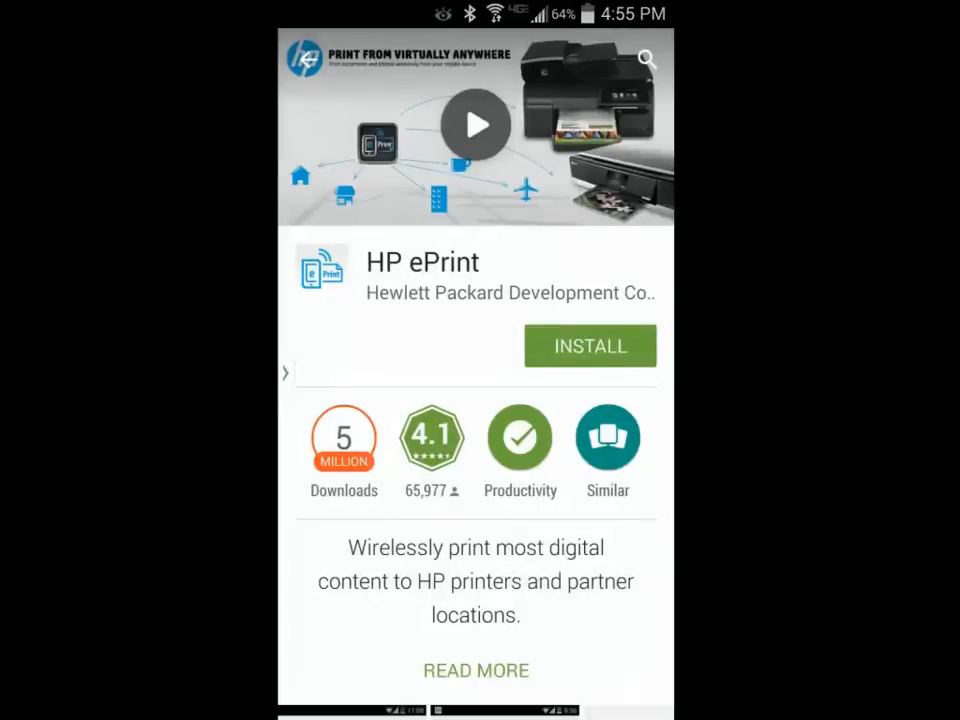
{"action": "left_click", "coordinate": [588, 346]}
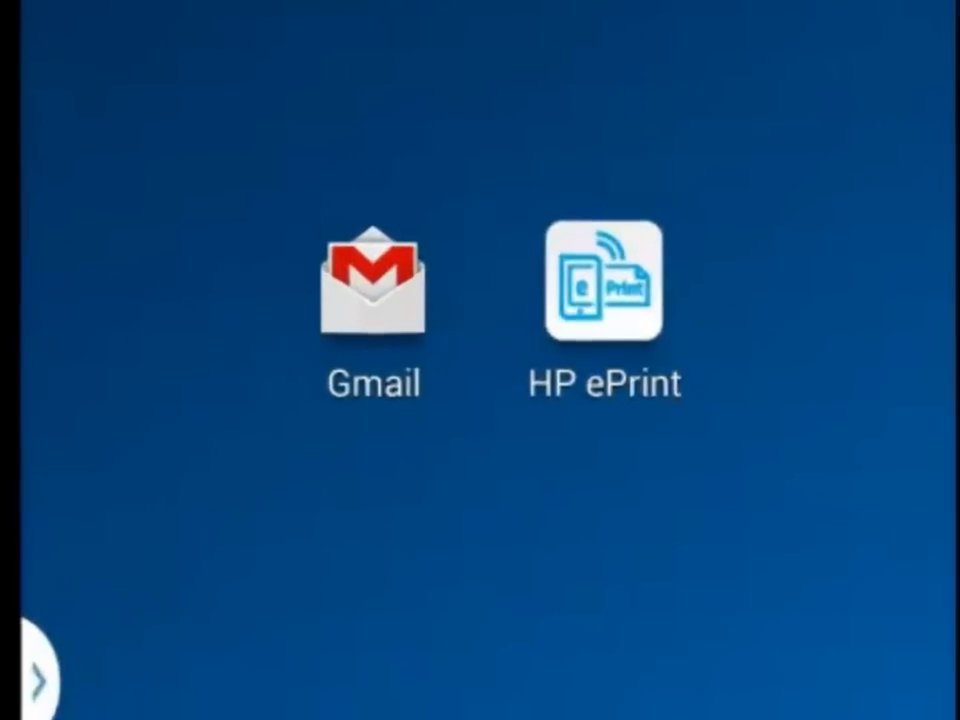
Launch HP ePrint from the home screen and skip the welcome tour
{"action": "left_click", "coordinate": [606, 288]}
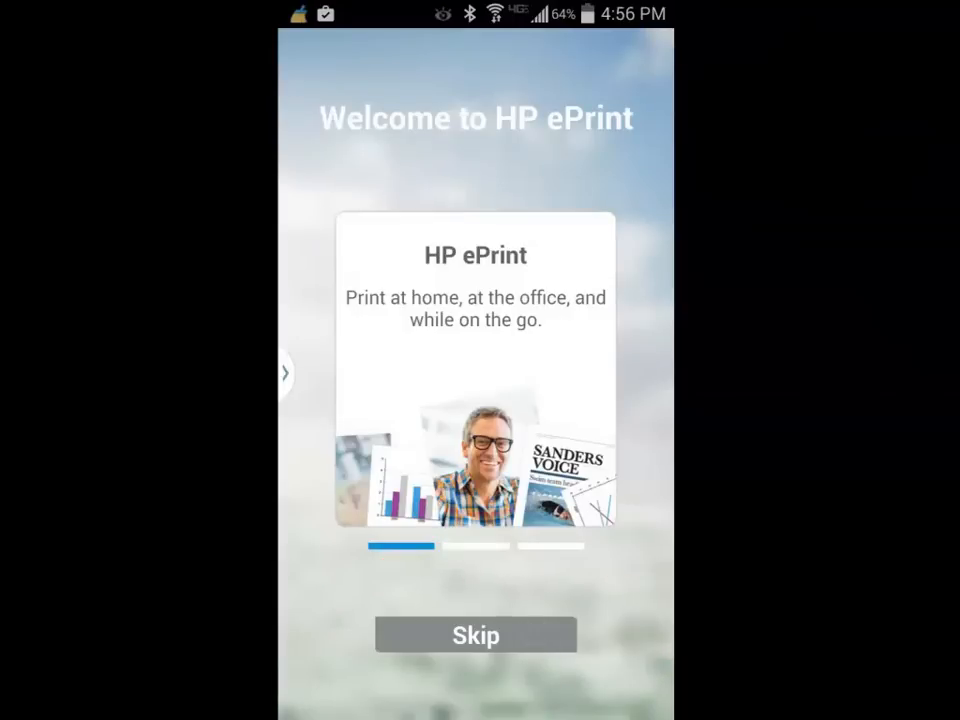
{"action": "left_click", "coordinate": [476, 634]}
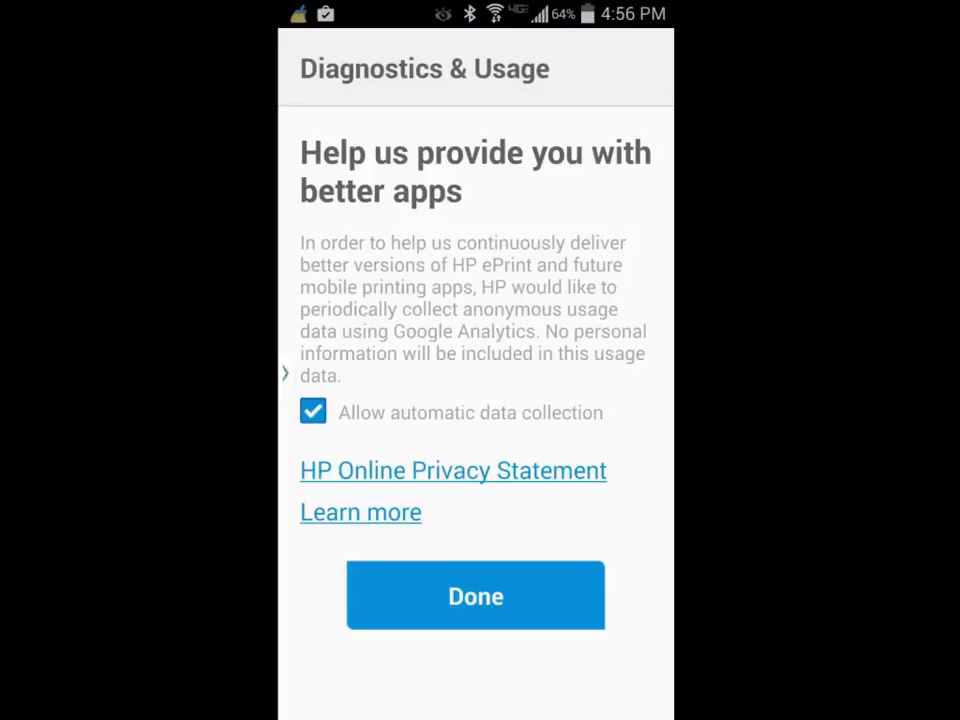
Turn off 'Allow automatic data collection' and finish with Done to reach the Printers list
{"action": "left_click", "coordinate": [312, 412]}
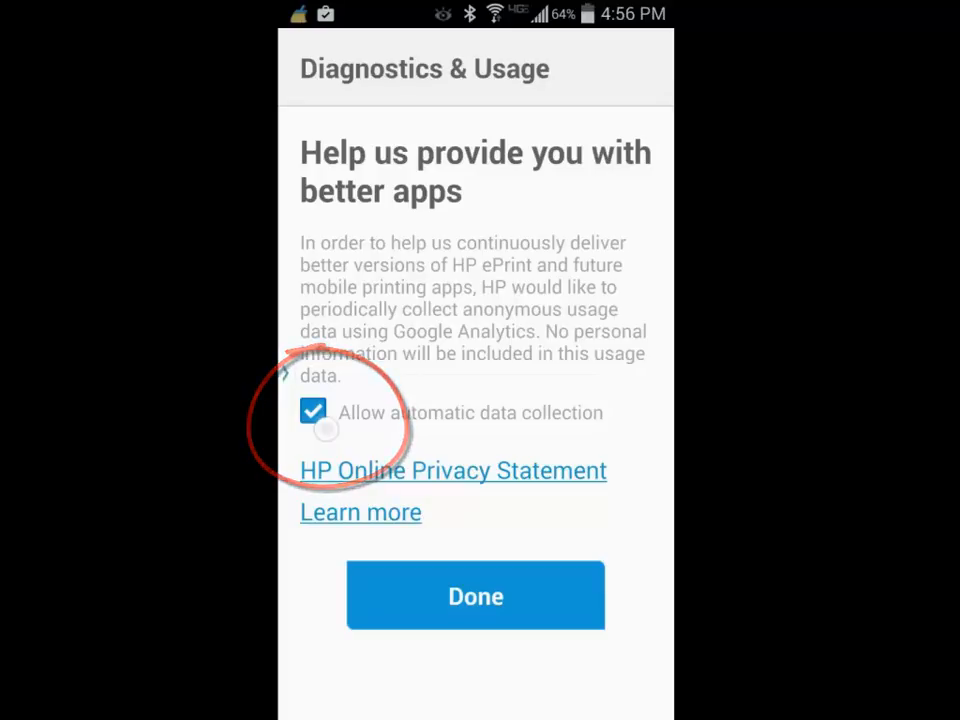
{"action": "left_click", "coordinate": [314, 412]}
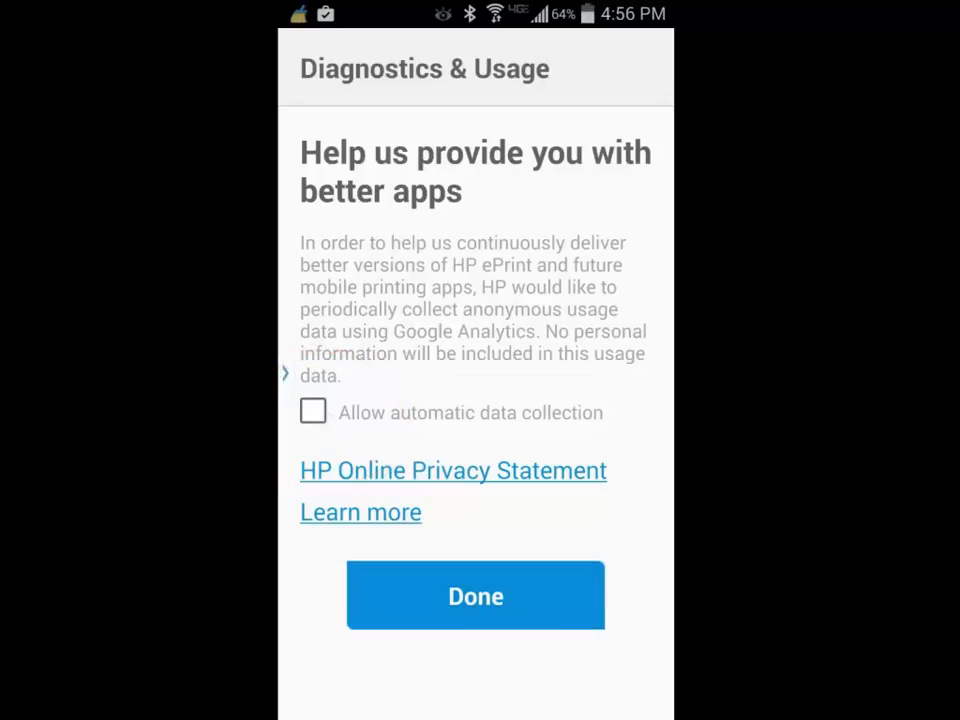
{"action": "left_click", "coordinate": [476, 596]}
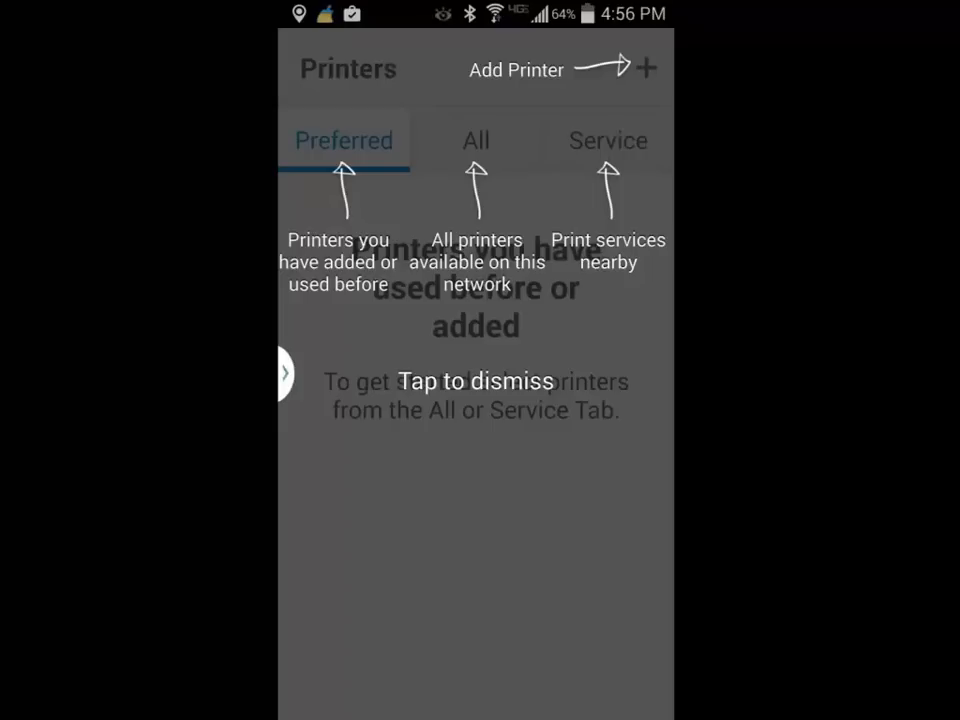
{"action": "left_click", "coordinate": [474, 380]}
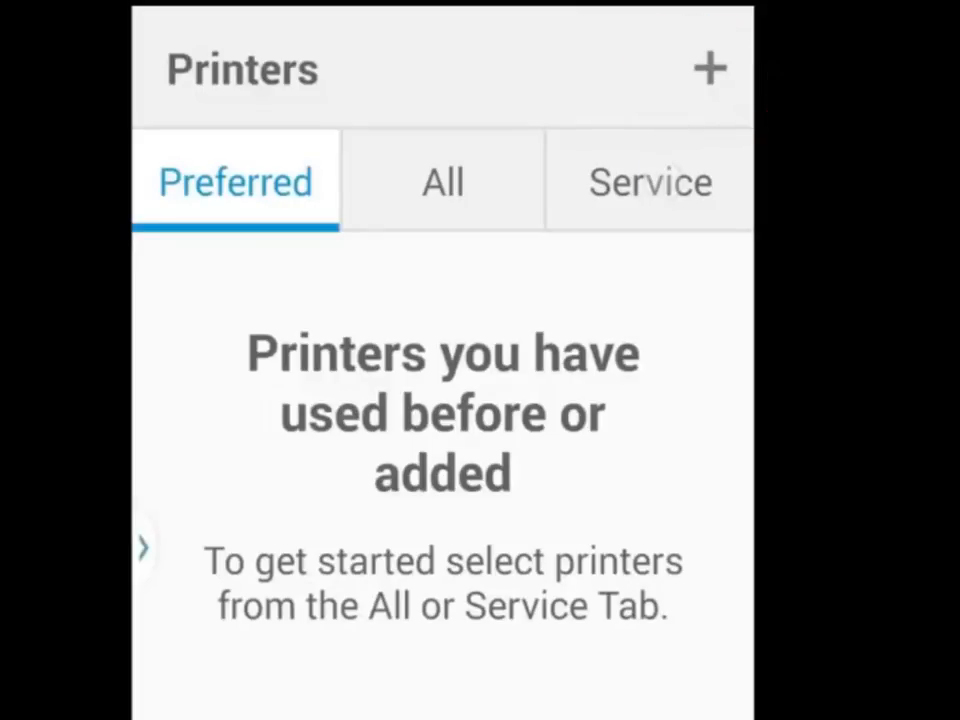
{"action": "left_click", "coordinate": [706, 68]}
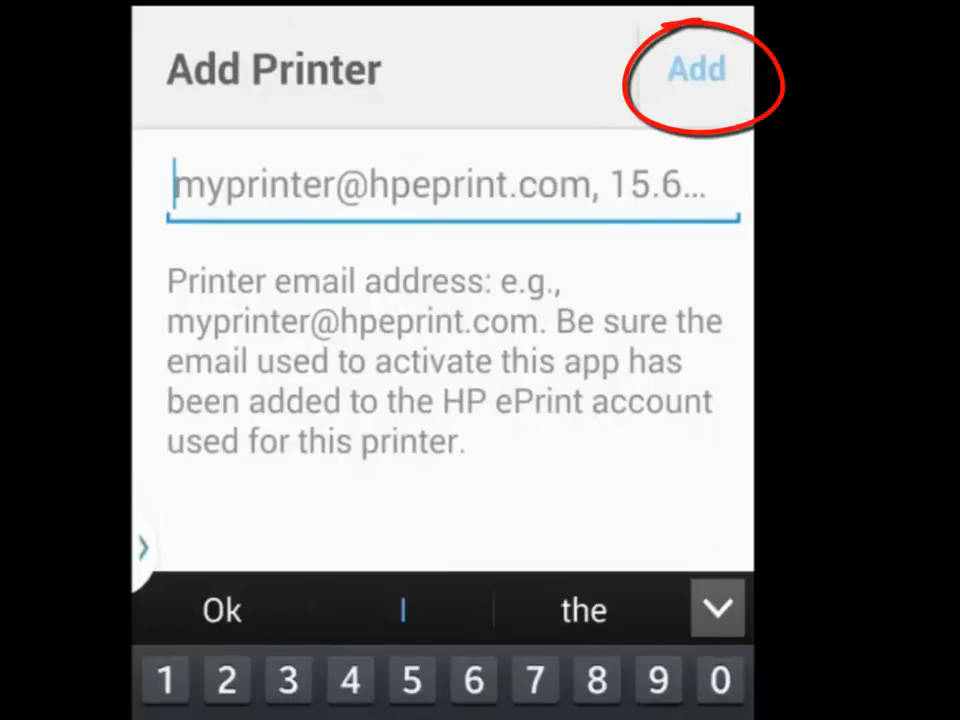
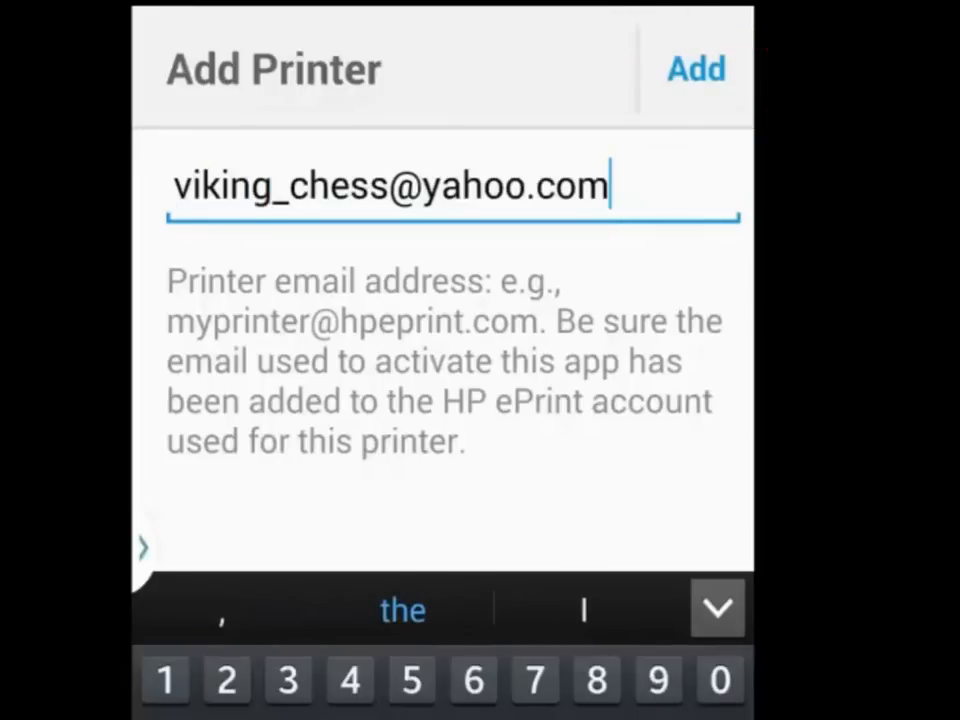
{"action": "left_click", "coordinate": [692, 68]}
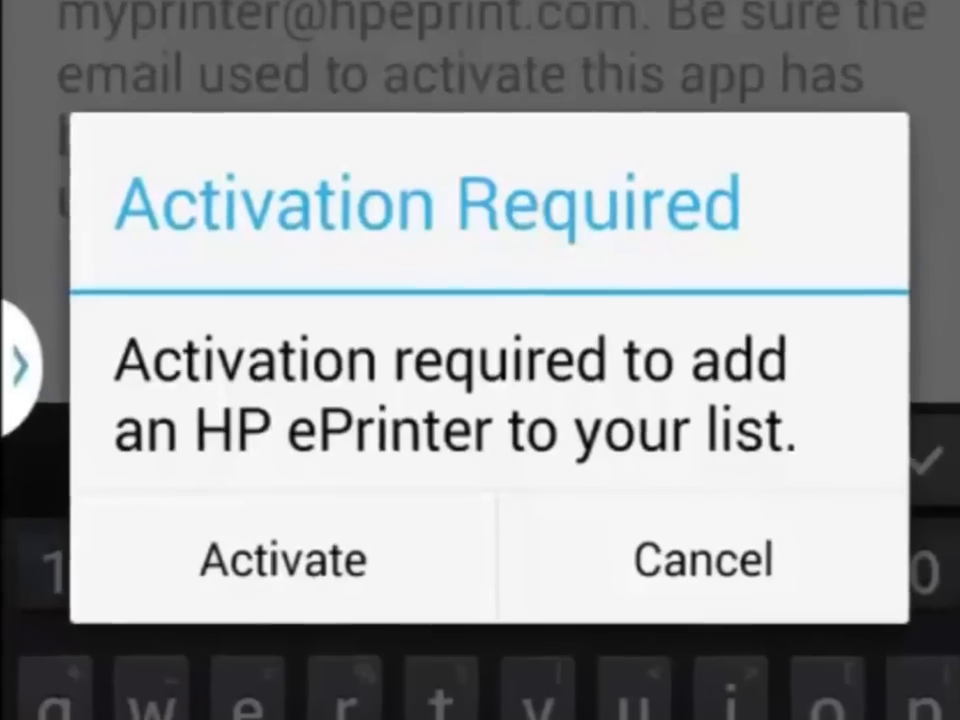
Choose Activate in the notice and have the activation code emailed to that address
{"action": "left_click", "coordinate": [282, 560]}
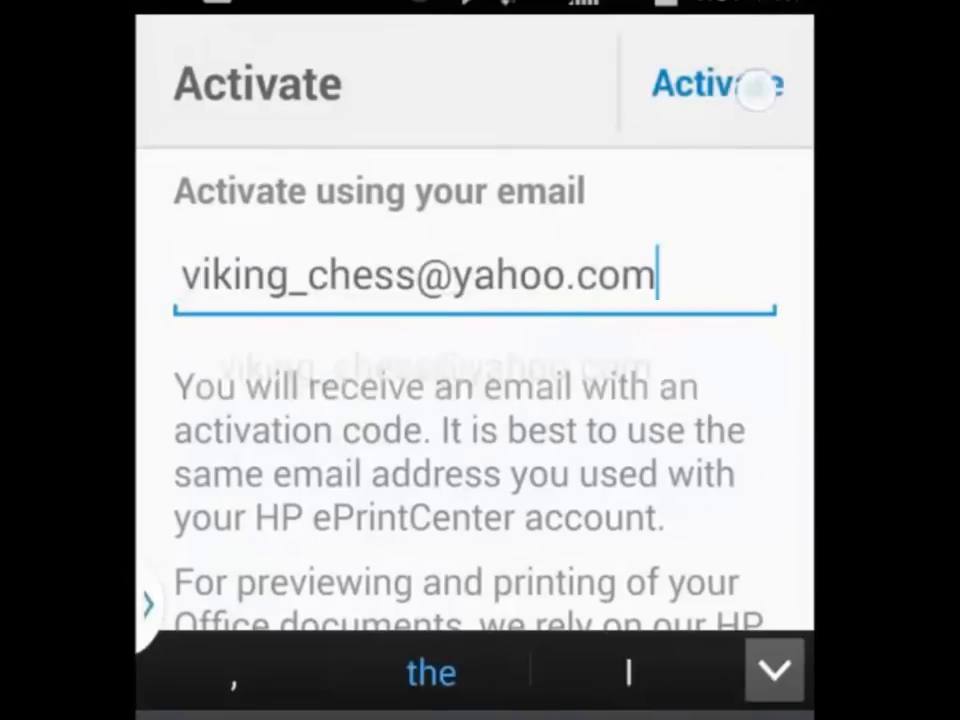
{"action": "left_click", "coordinate": [716, 84]}
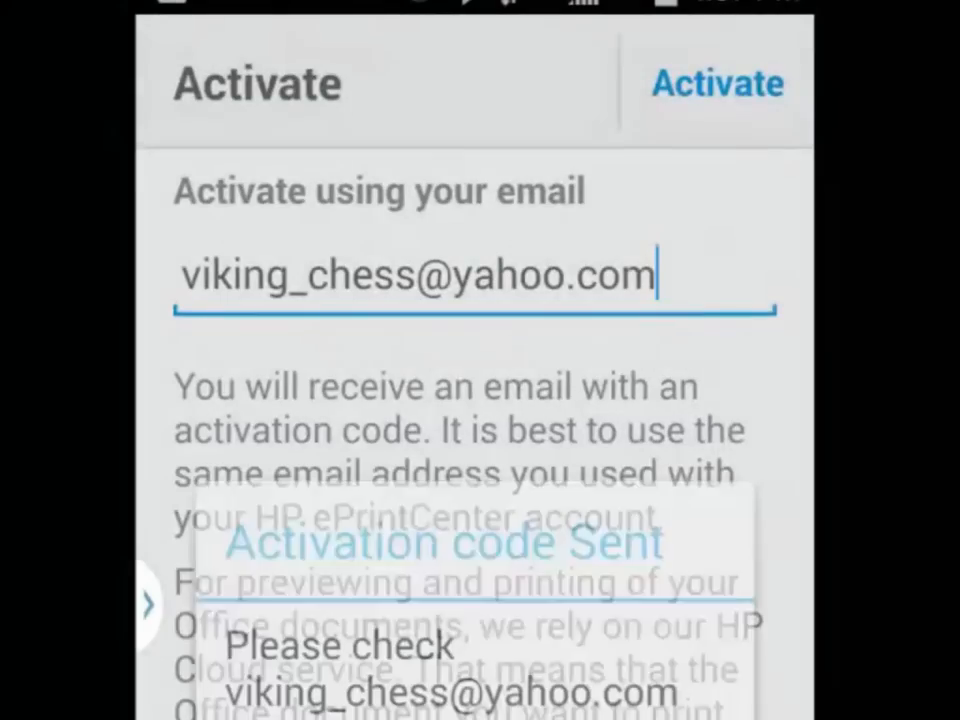
{"action": "left_click", "coordinate": [710, 82]}
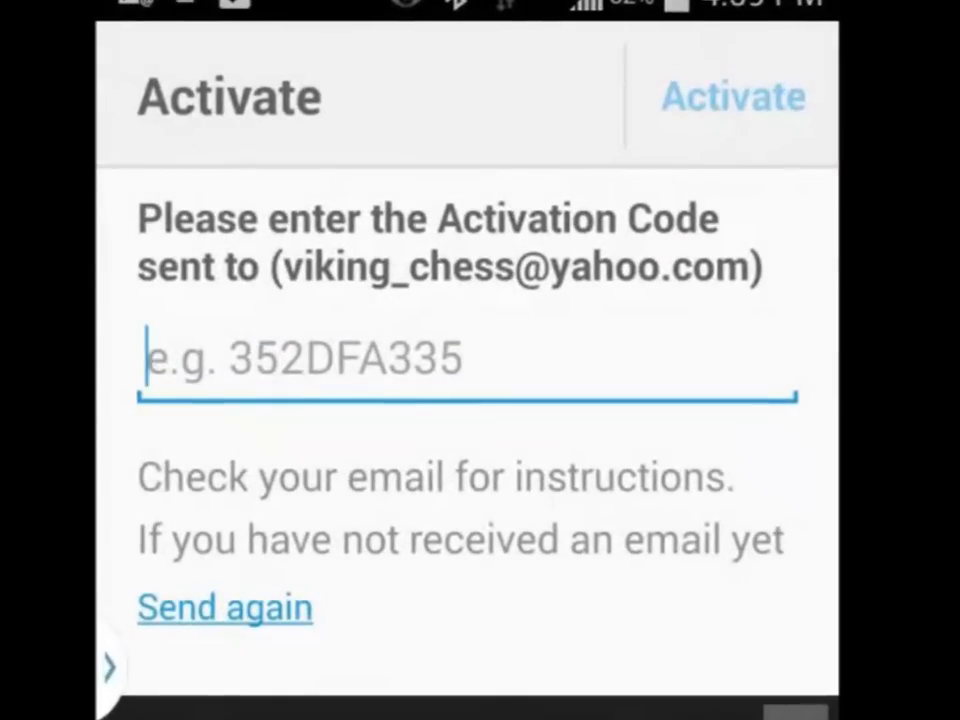
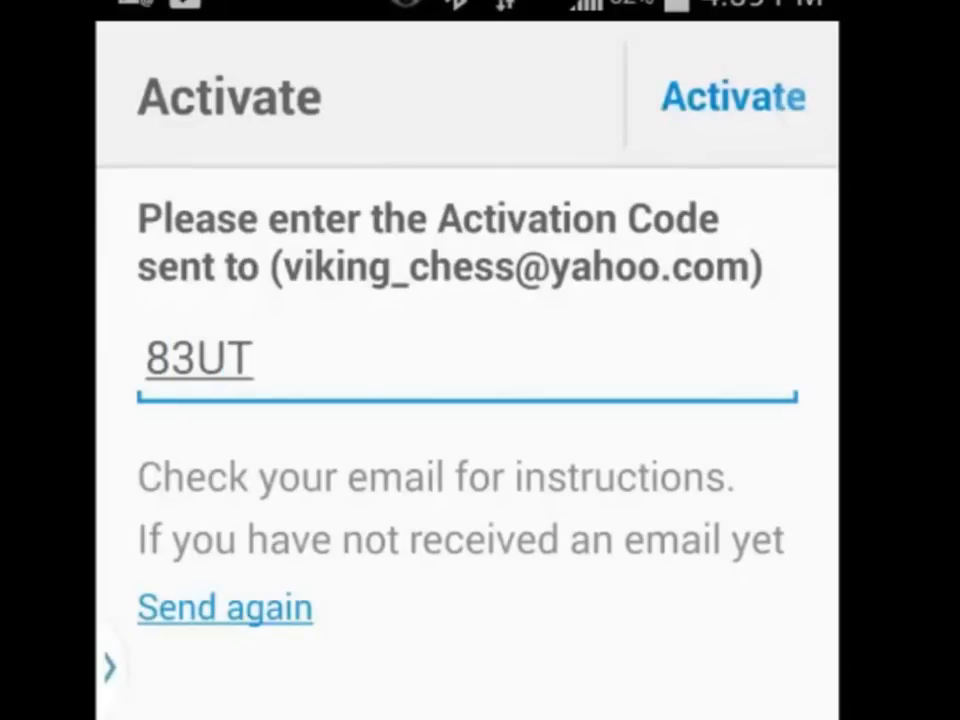
{"action": "left_click", "coordinate": [728, 96]}
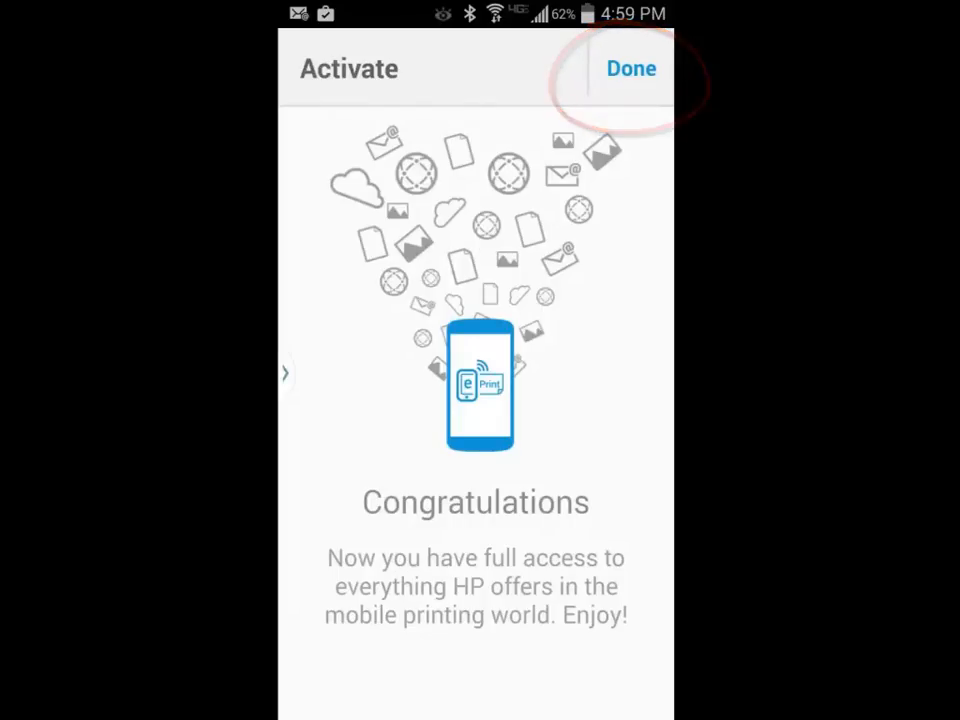
{"action": "left_click", "coordinate": [632, 68]}
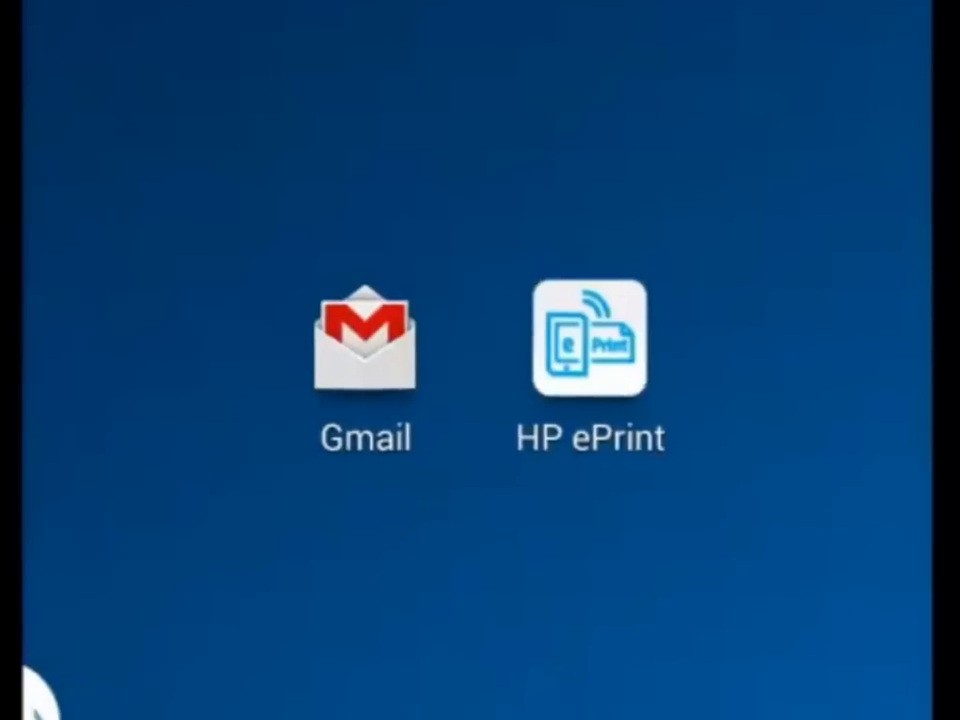
Launch HP ePrint again to its main Photos, File and Web choices
{"action": "left_click", "coordinate": [588, 352]}
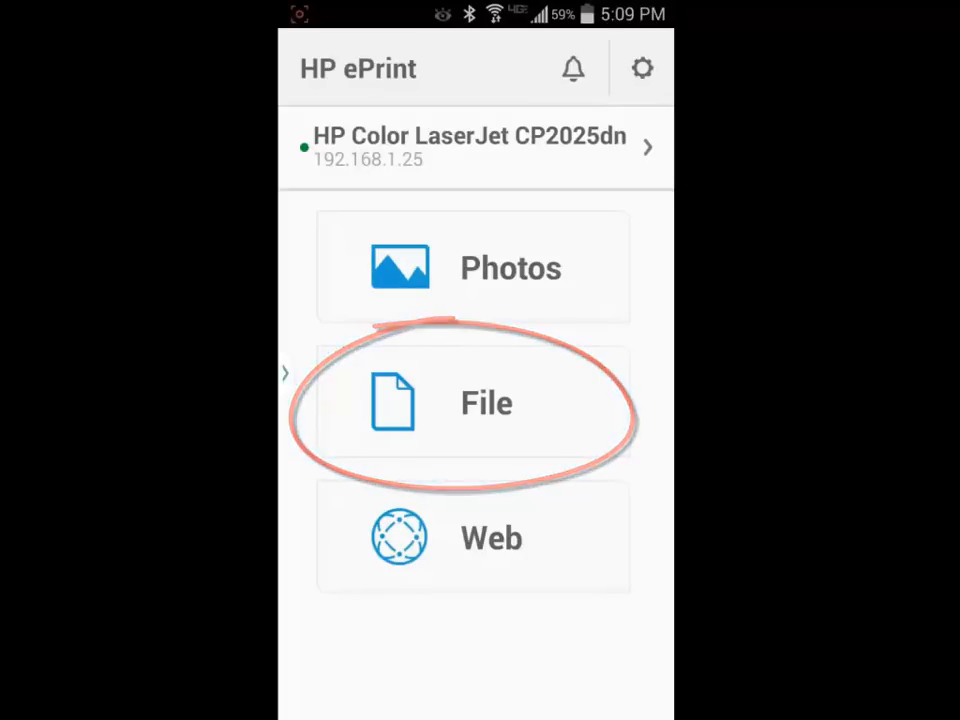
Go to File > My Files > Documents, listing Test.docx and Test.pdf
{"action": "left_click", "coordinate": [486, 402]}
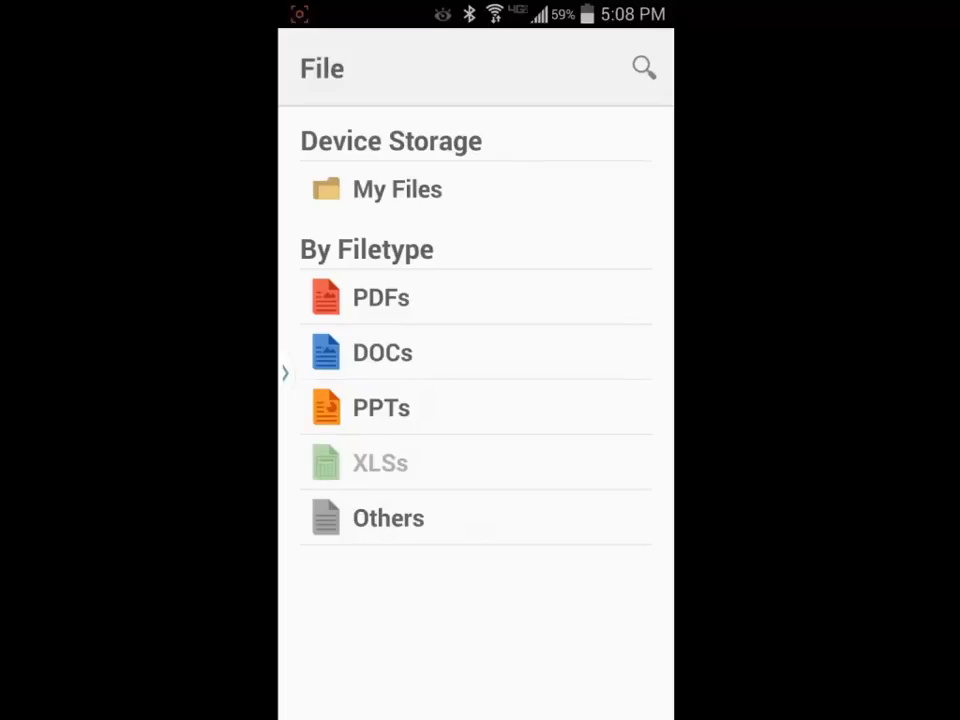
{"action": "left_click", "coordinate": [396, 188]}
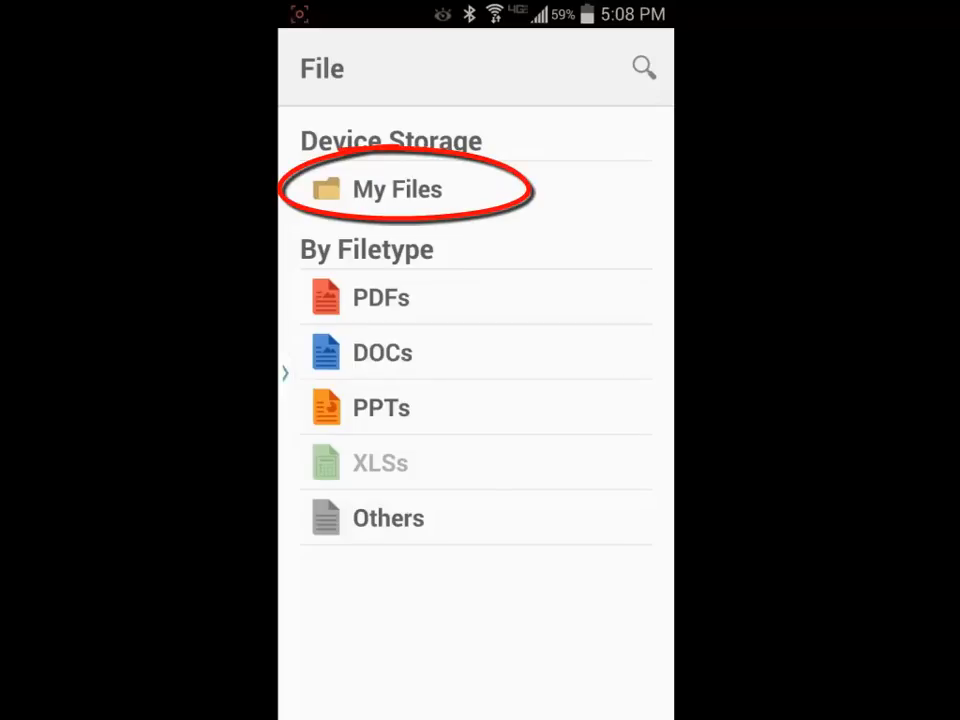
{"action": "left_click", "coordinate": [396, 188]}
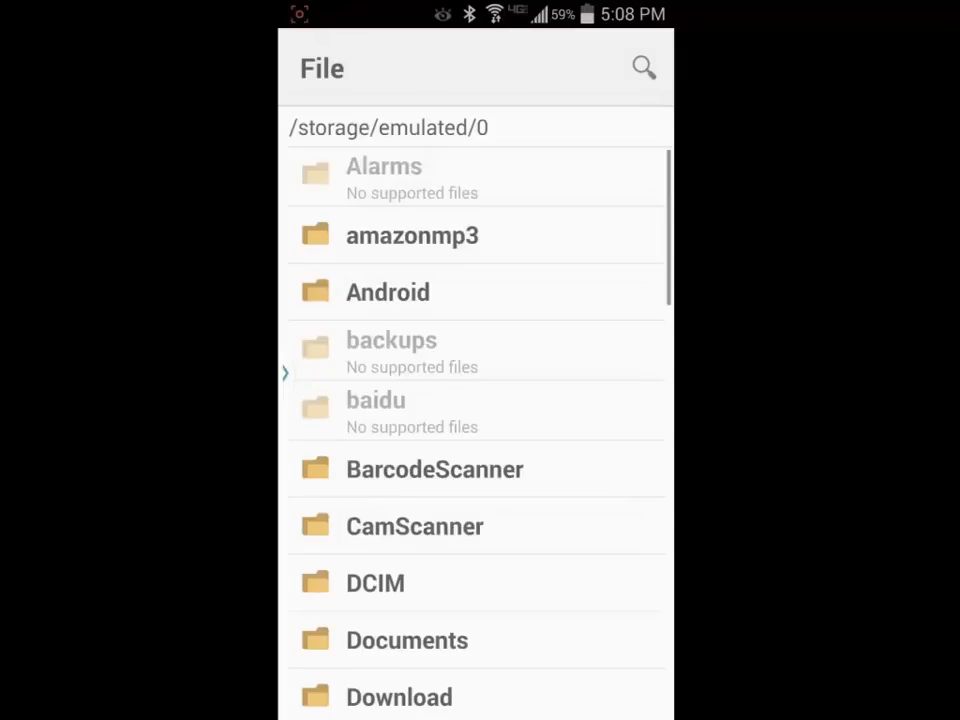
{"action": "left_click", "coordinate": [406, 640]}
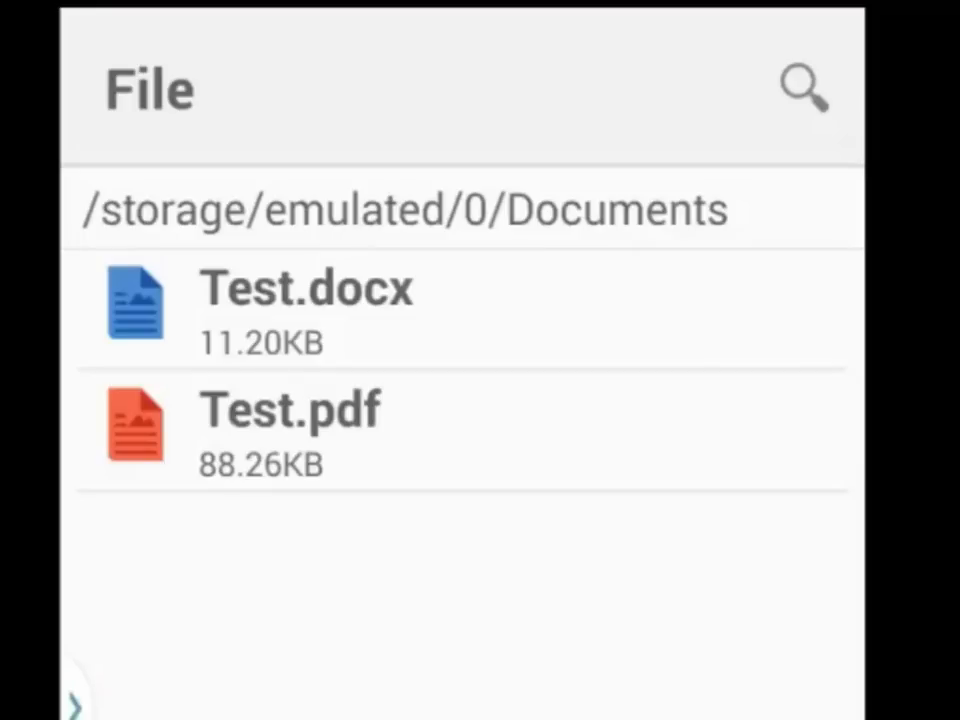
{"action": "left_click", "coordinate": [136, 310]}
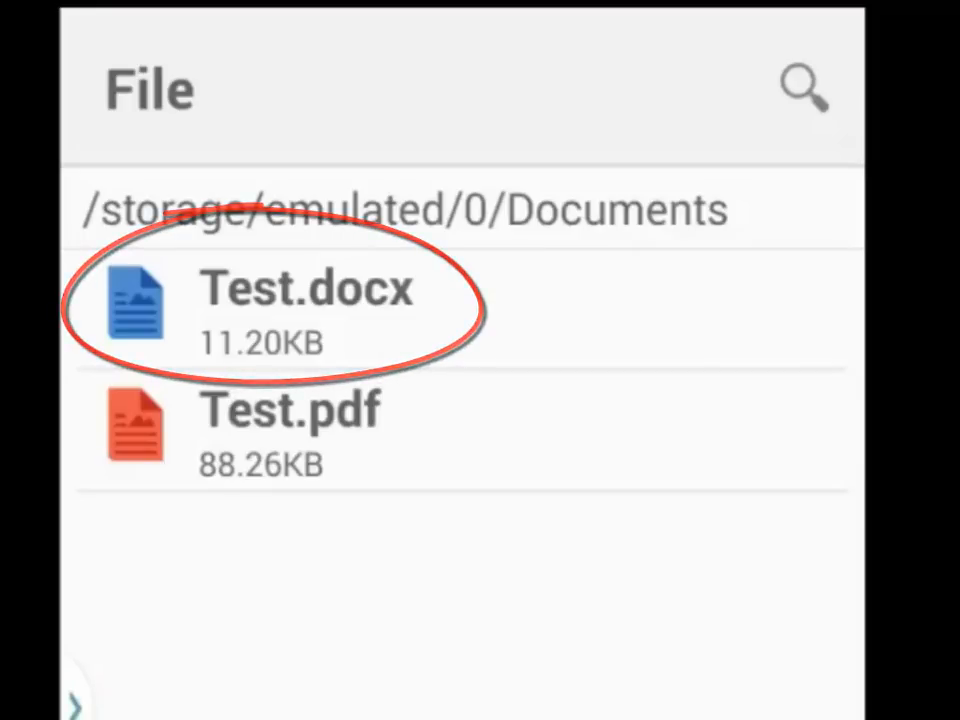
Print Test.docx on the HP Color LaserJet from its Preview screen
{"action": "left_click", "coordinate": [304, 300]}
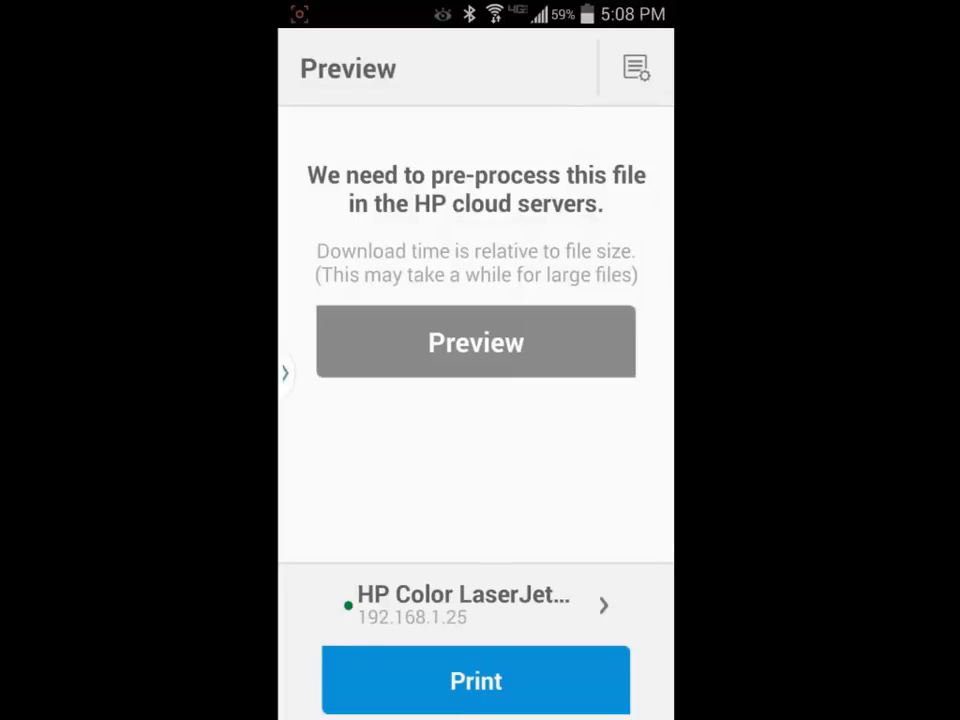
{"action": "left_click", "coordinate": [476, 340]}
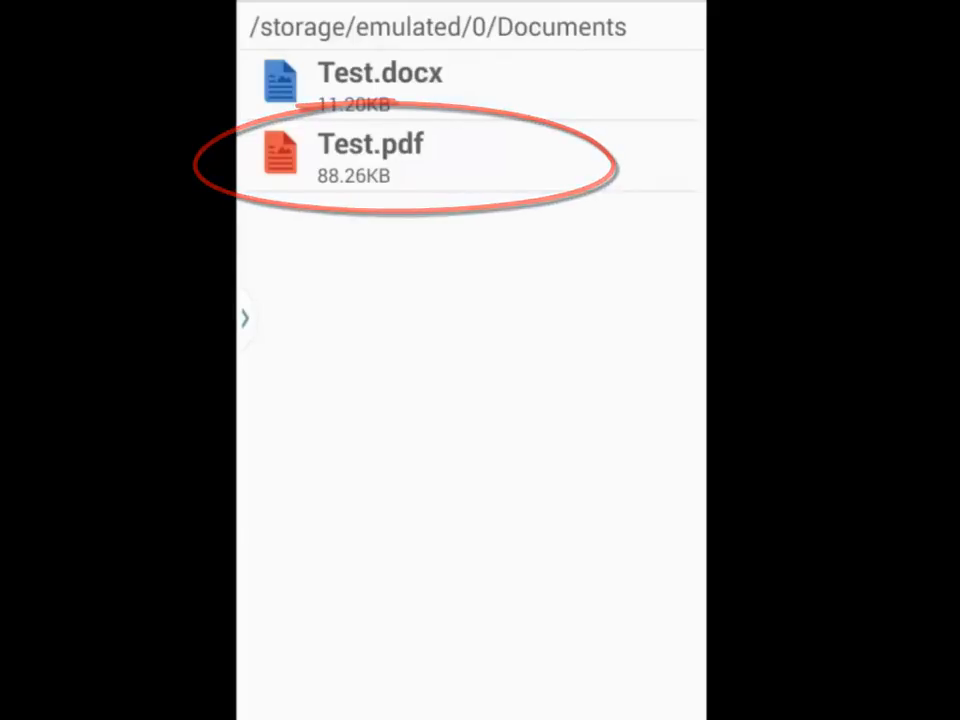
Select Test.pdf in the Documents folder for printing
{"action": "left_click", "coordinate": [368, 150]}
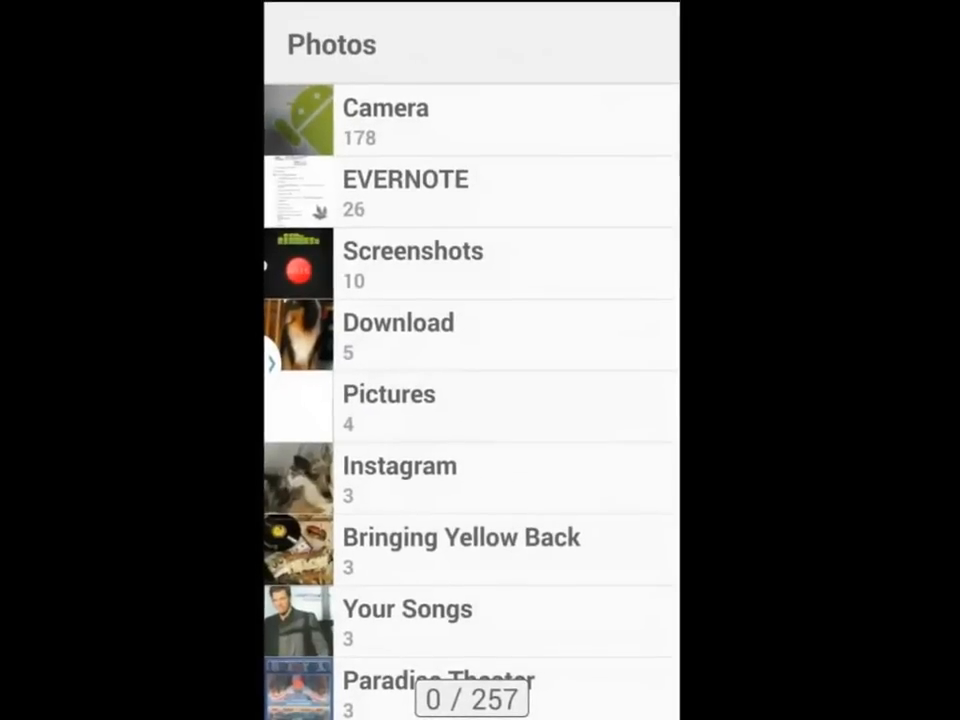
Send the first photo from the Camera album to print
{"action": "left_click", "coordinate": [384, 118]}
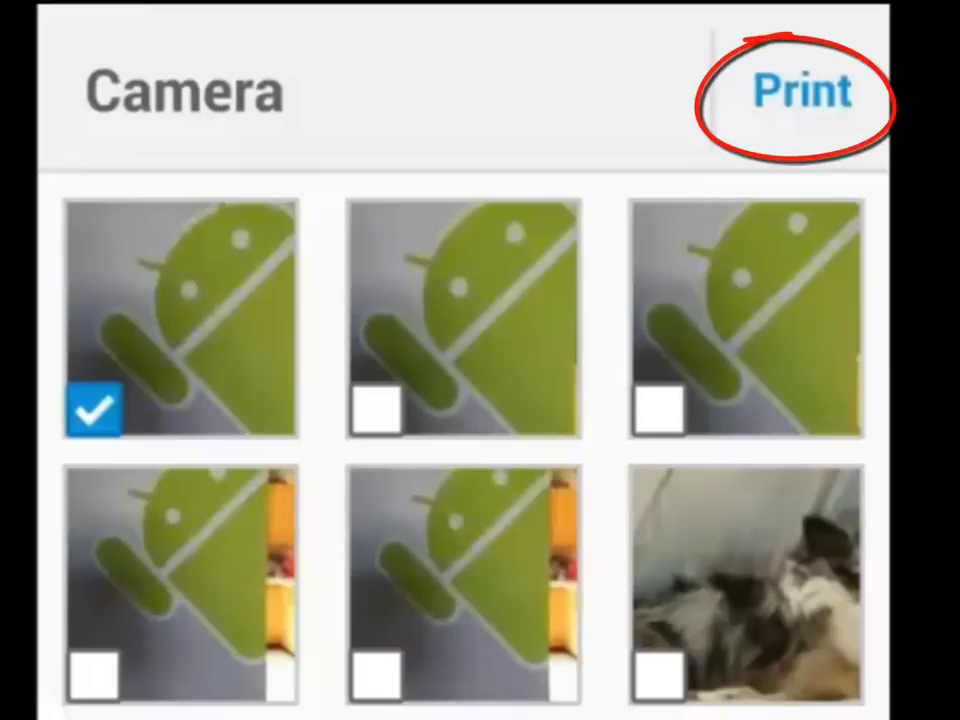
{"action": "left_click", "coordinate": [800, 88]}
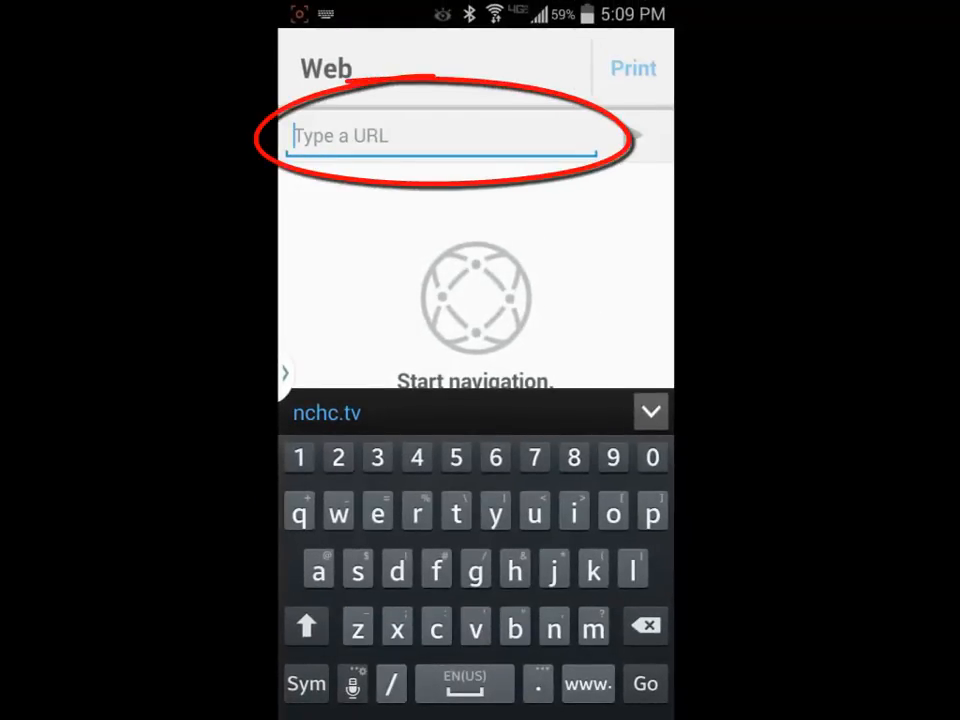
Load amazon.com in the Web screen and print the Amazon home page
{"action": "type", "text": "amaxon.com"}
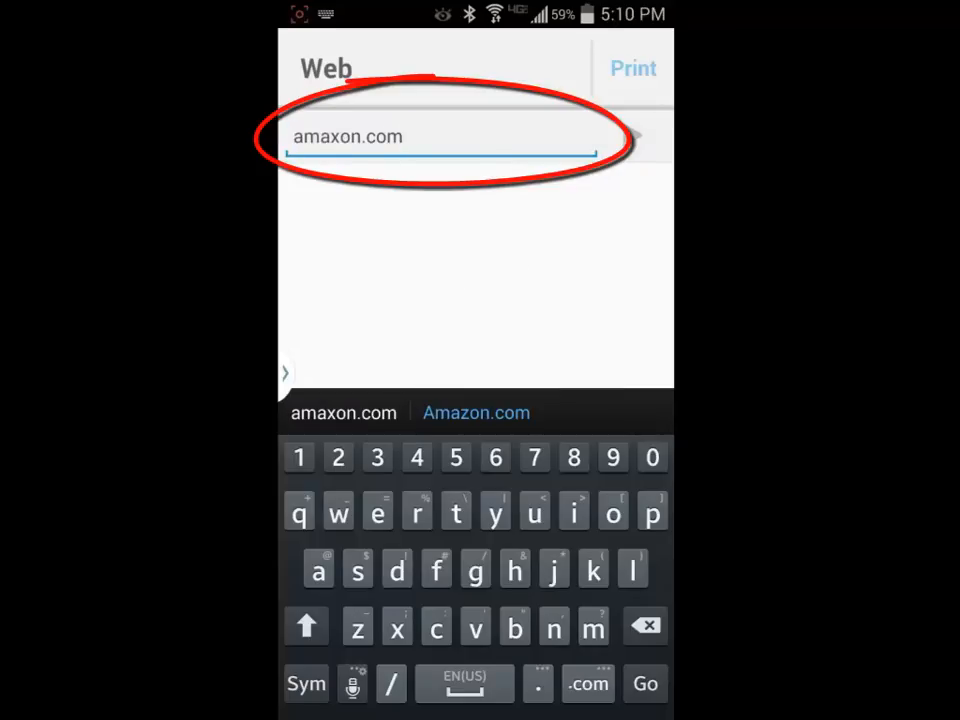
{"action": "left_click", "coordinate": [476, 412]}
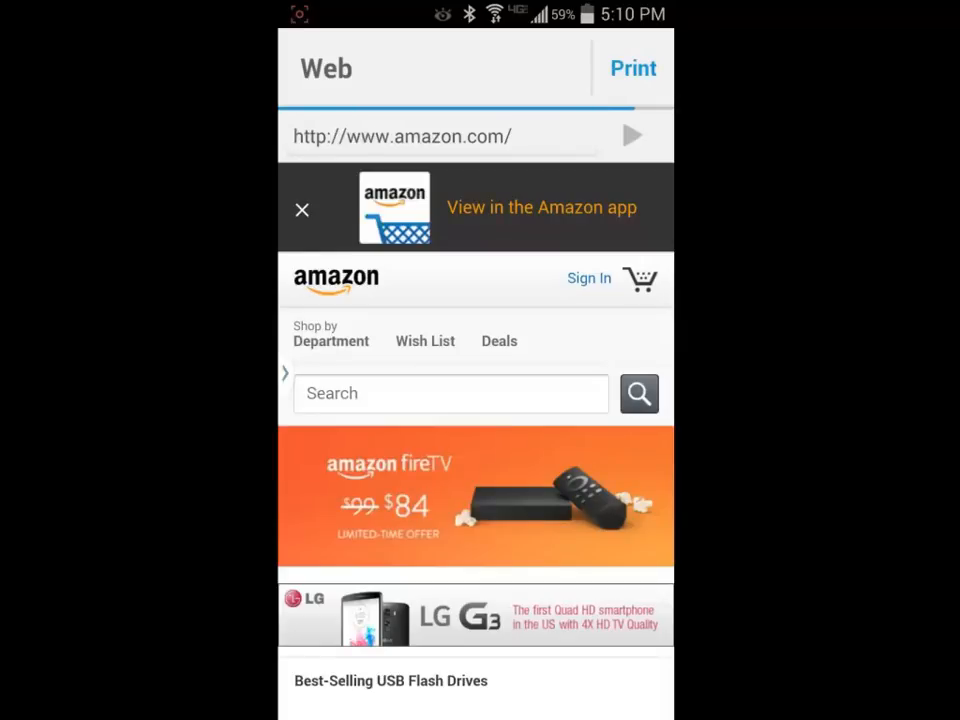
{"action": "scroll", "scroll_direction": "down", "scroll_amount": 3}
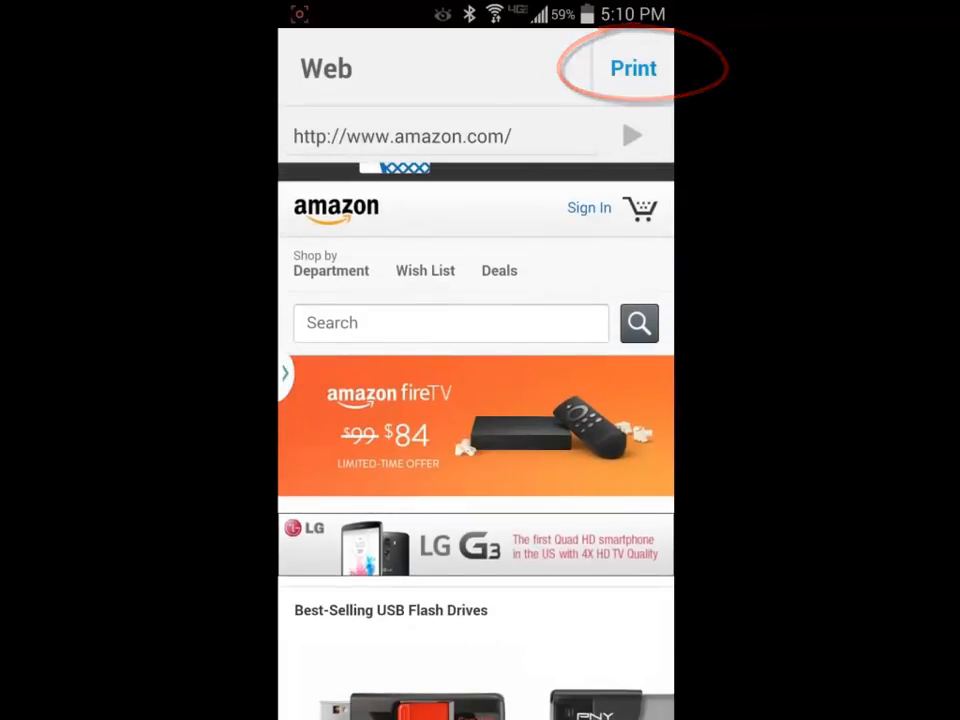
{"action": "left_click", "coordinate": [632, 68]}
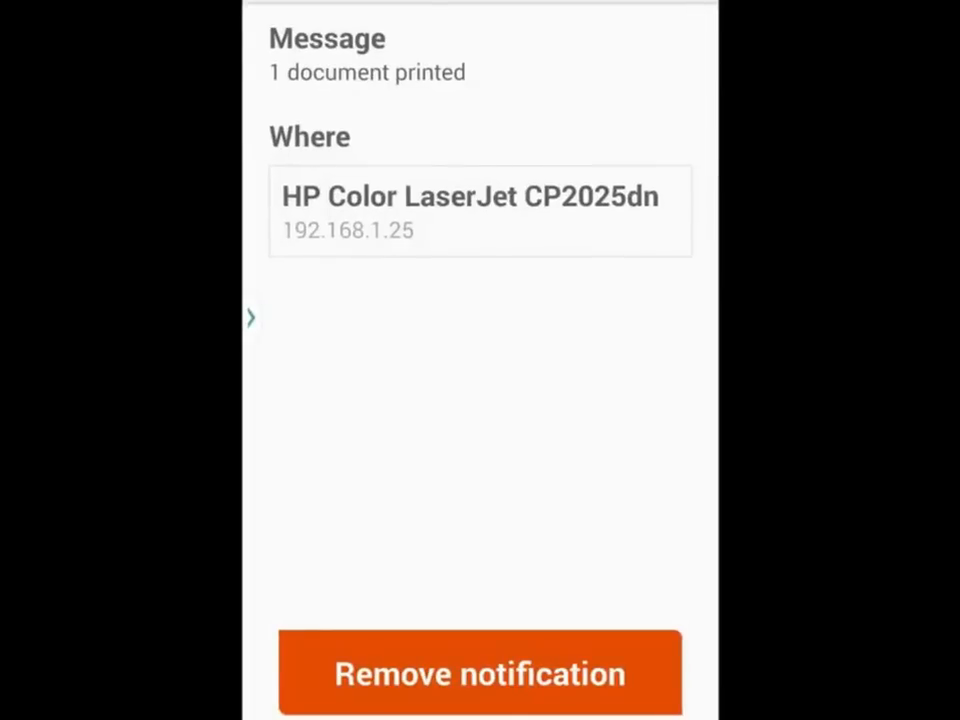
Dismiss the one-document-printed notification and return to the phone's home screen
{"action": "left_click", "coordinate": [484, 672]}
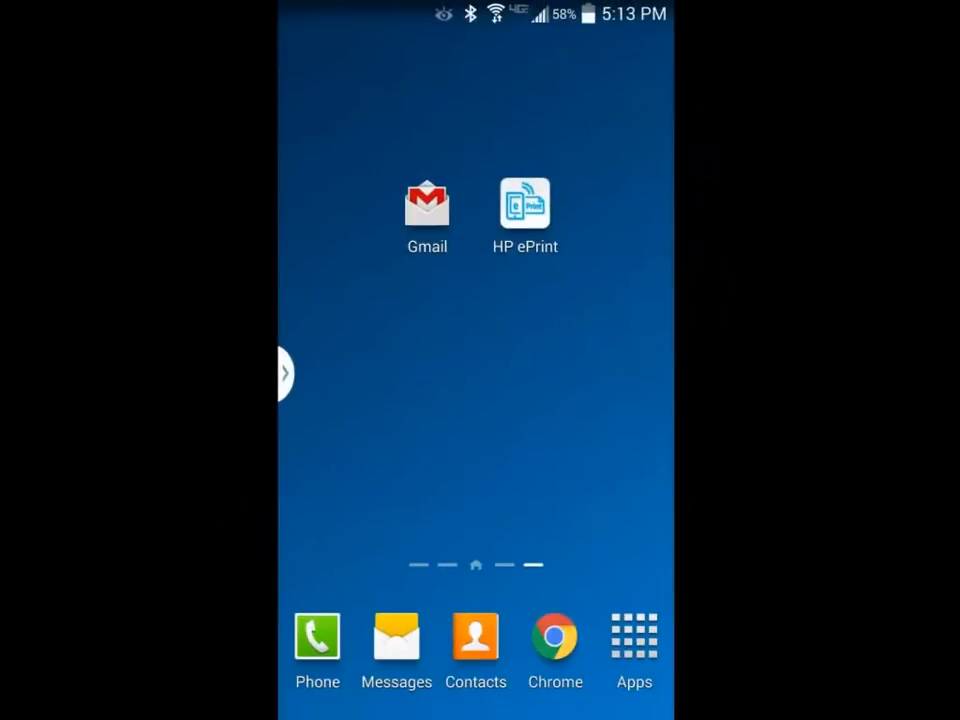
{"action": "left_click", "coordinate": [428, 204]}
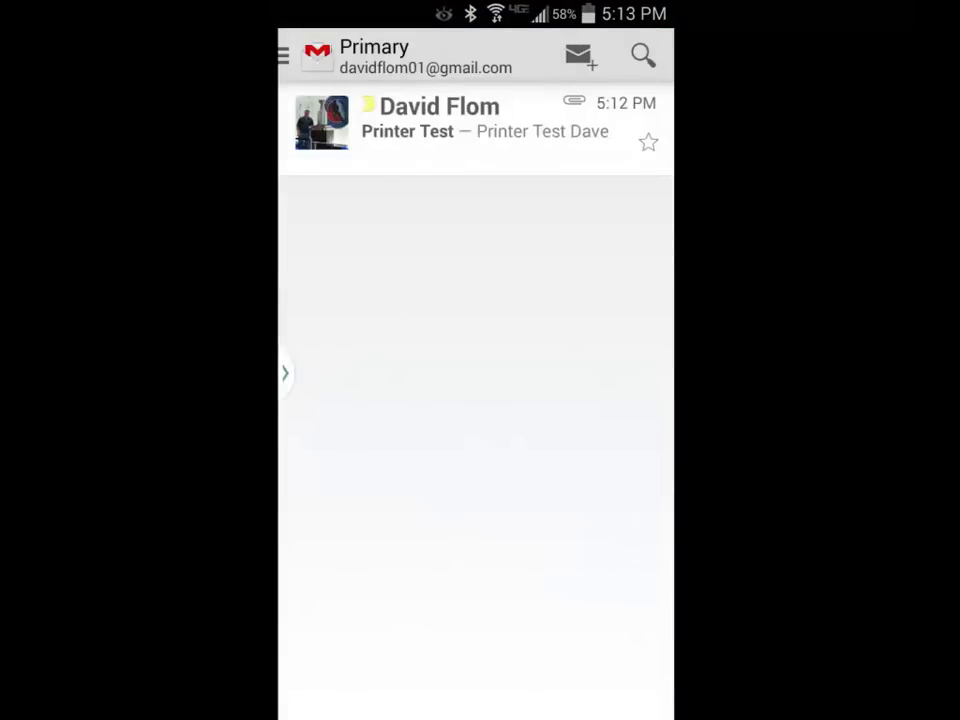
{"action": "left_click", "coordinate": [456, 130]}
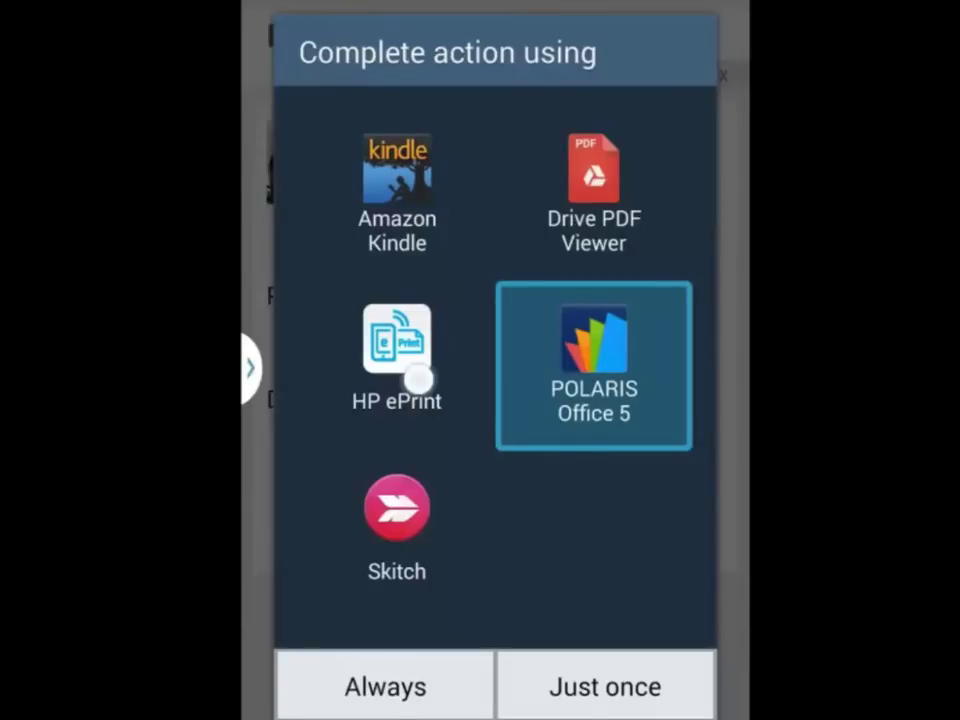
Open the attachment with HP ePrint just once, previewing the one-page test document
{"action": "left_click", "coordinate": [396, 350]}
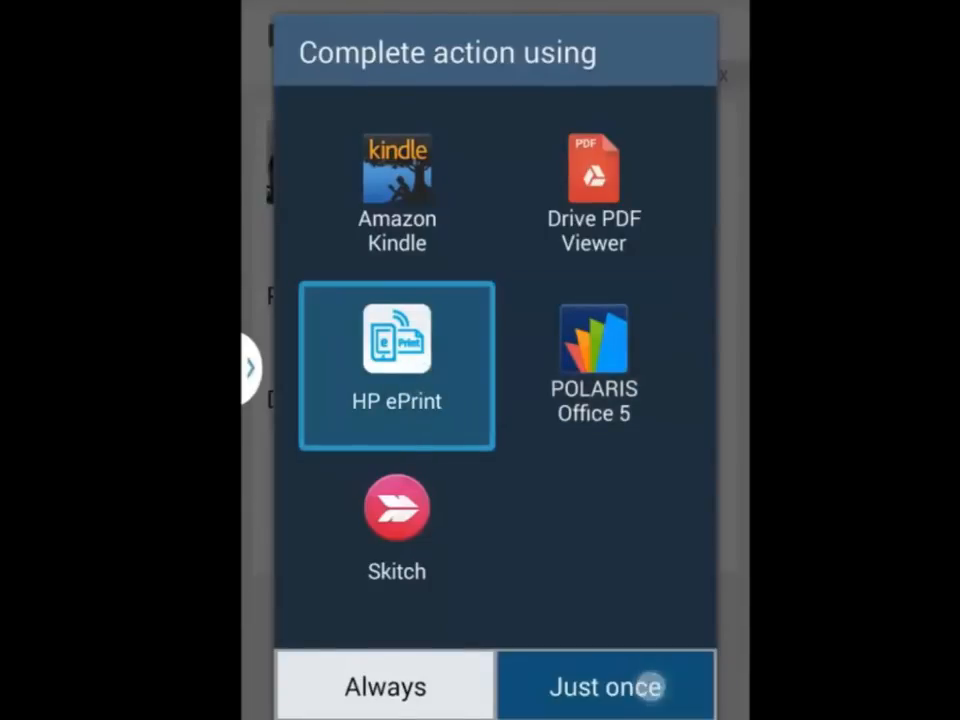
{"action": "left_click", "coordinate": [604, 686]}
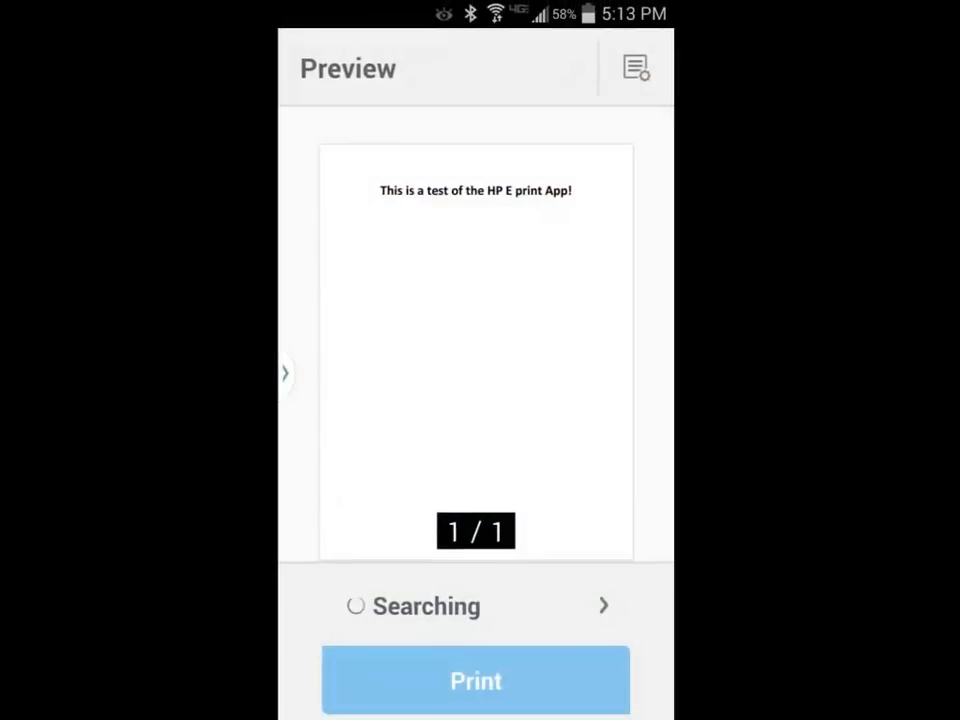